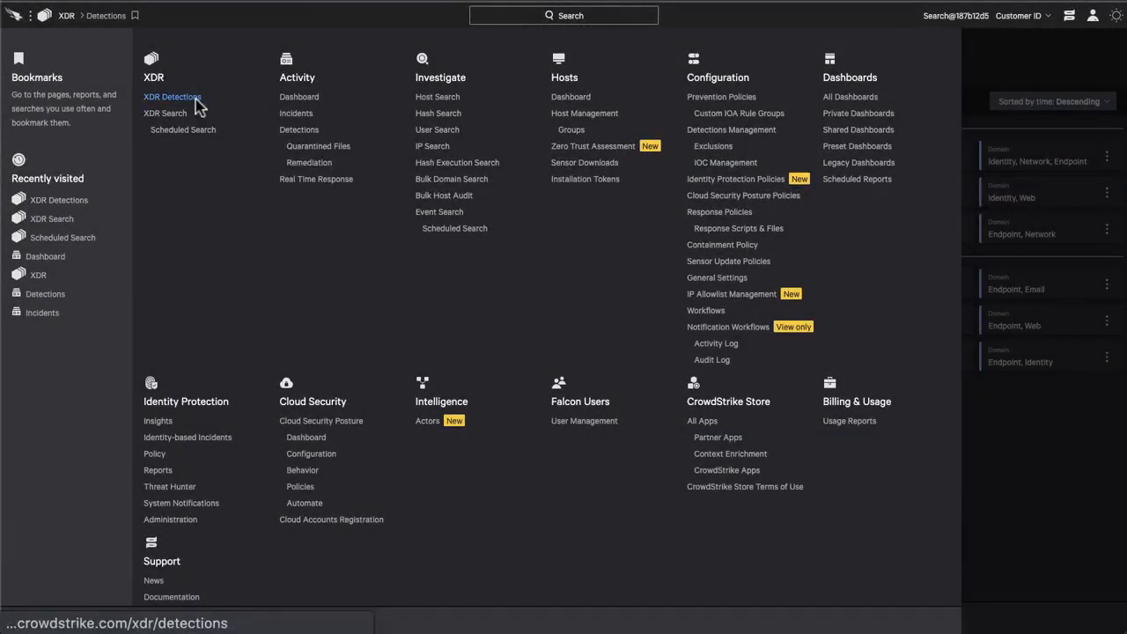
Filter the XDR Detections list to Identity plus one other domain, leaving four detections.
{"action": "left_click", "coordinate": [173, 96]}
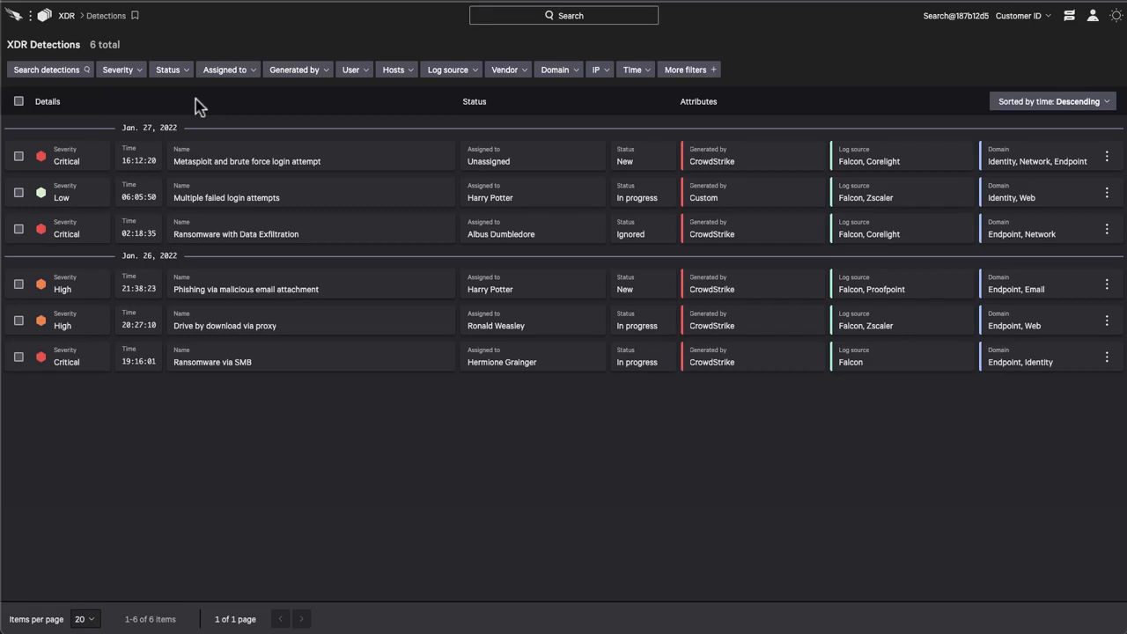
{"action": "mouse_move", "coordinate": [559, 69]}
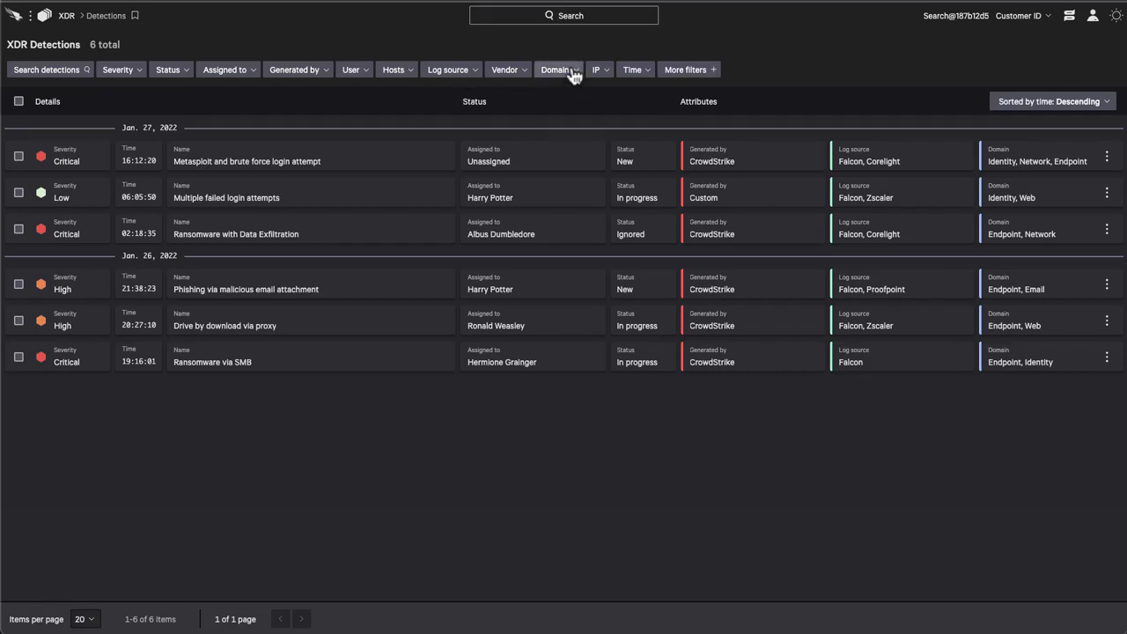
{"action": "left_click", "coordinate": [555, 70]}
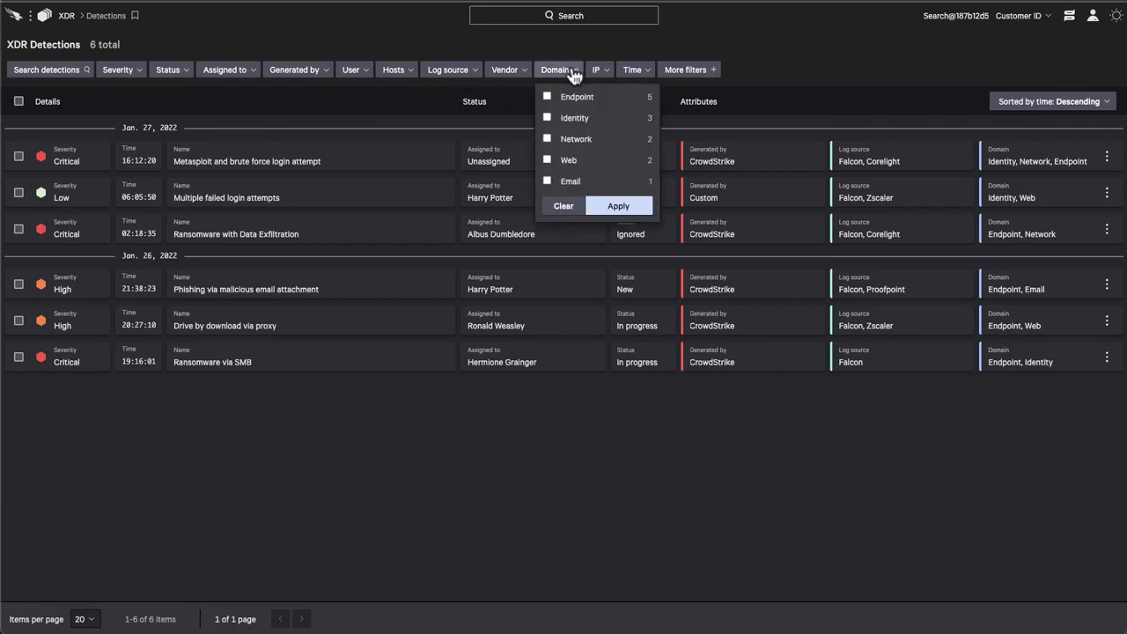
{"action": "left_click", "coordinate": [545, 117]}
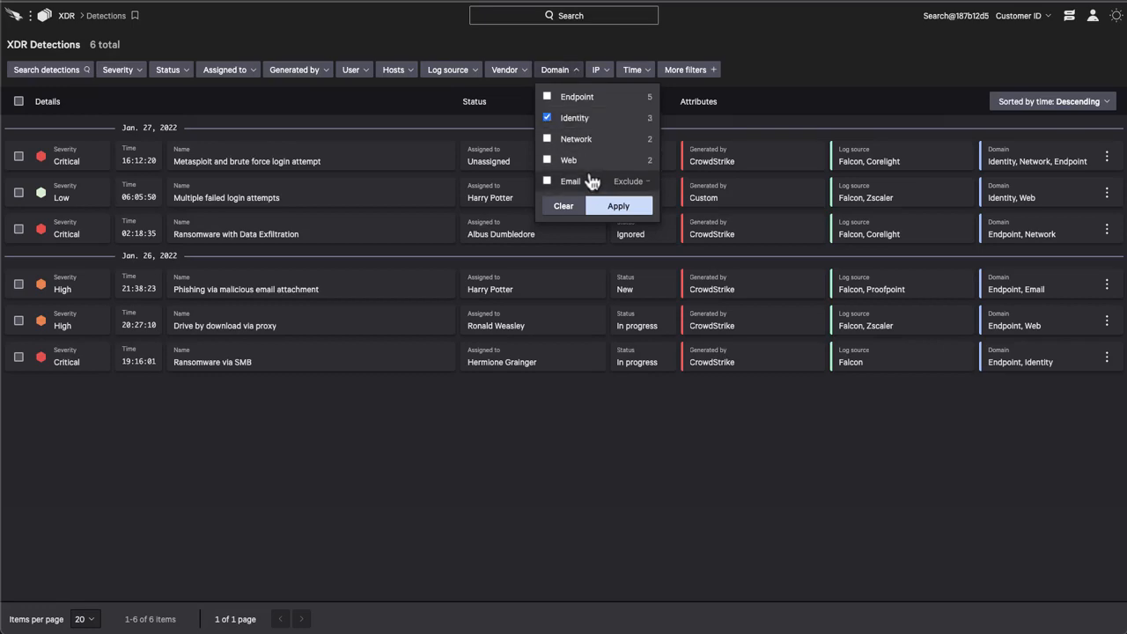
{"action": "left_click", "coordinate": [618, 206]}
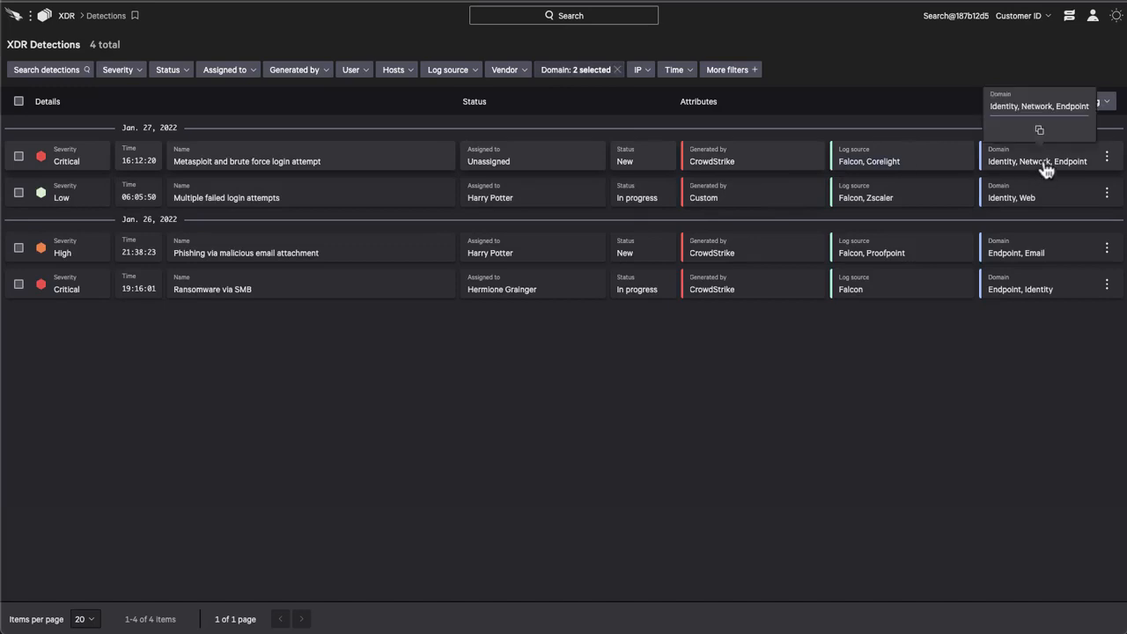
Open the full detection page for the critical Metasploit and brute force login attempt.
{"action": "left_click", "coordinate": [246, 161]}
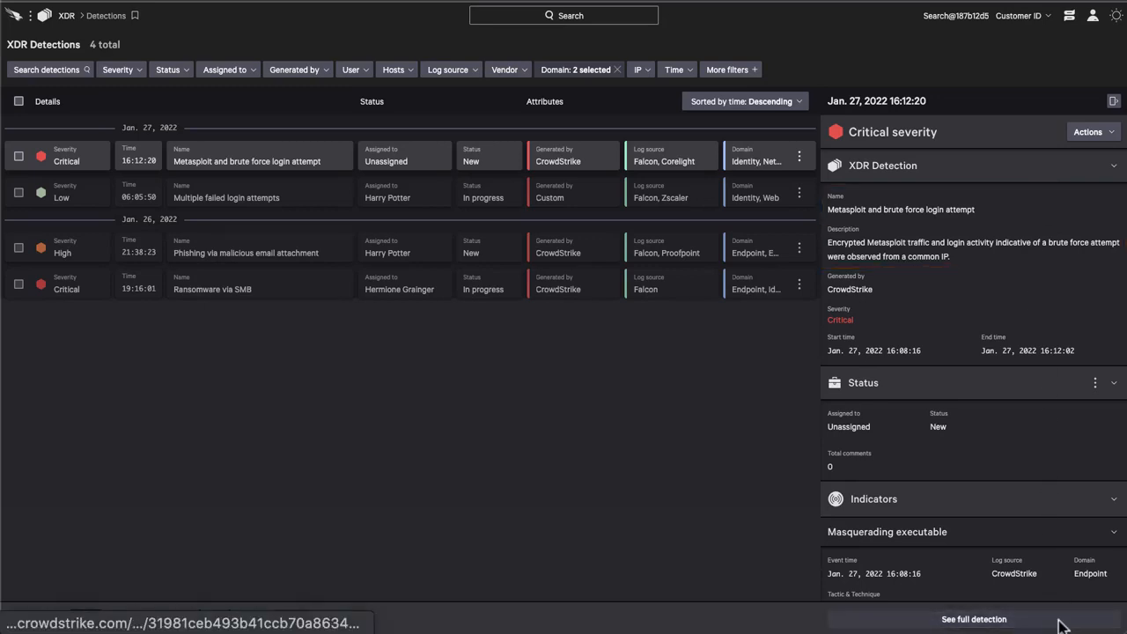
{"action": "left_click", "coordinate": [971, 619]}
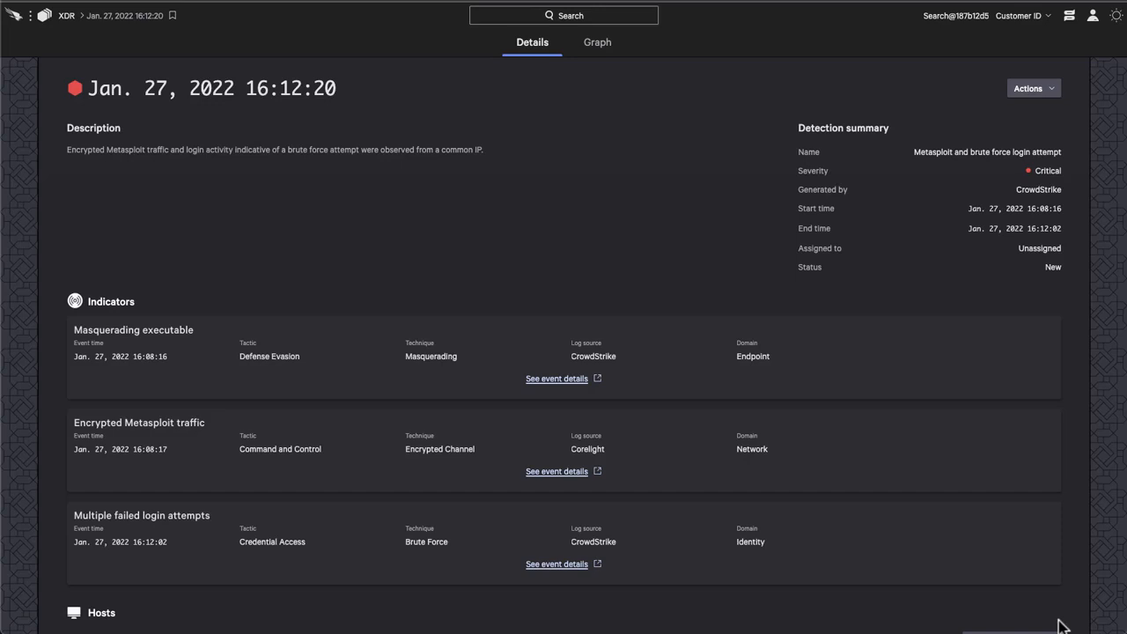
{"action": "mouse_move", "coordinate": [984, 359]}
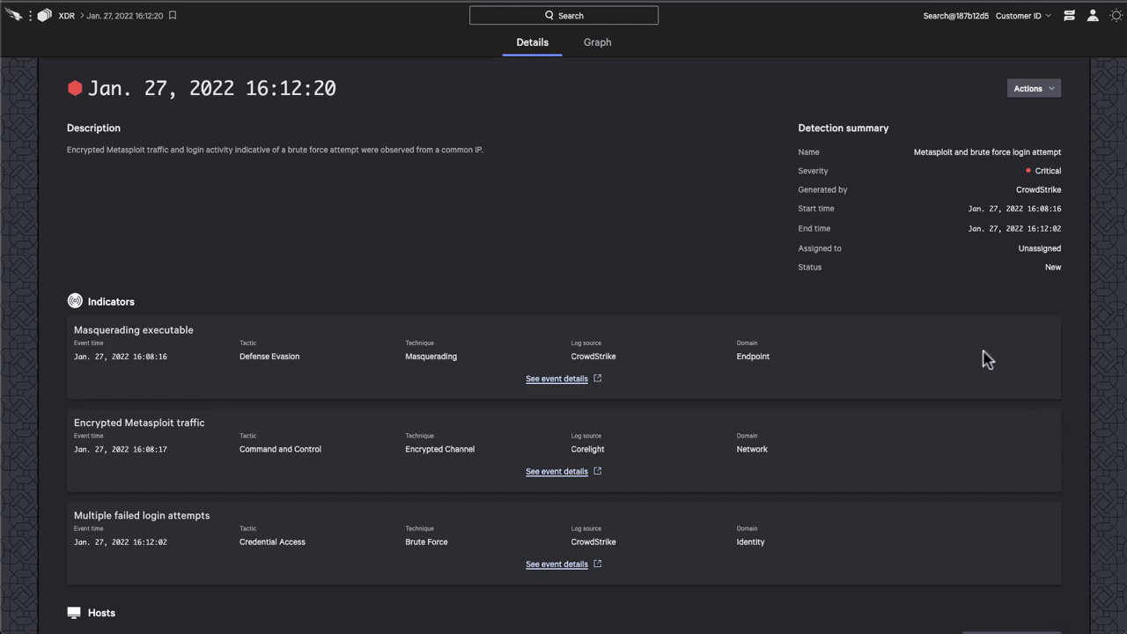
{"action": "mouse_move", "coordinate": [972, 362]}
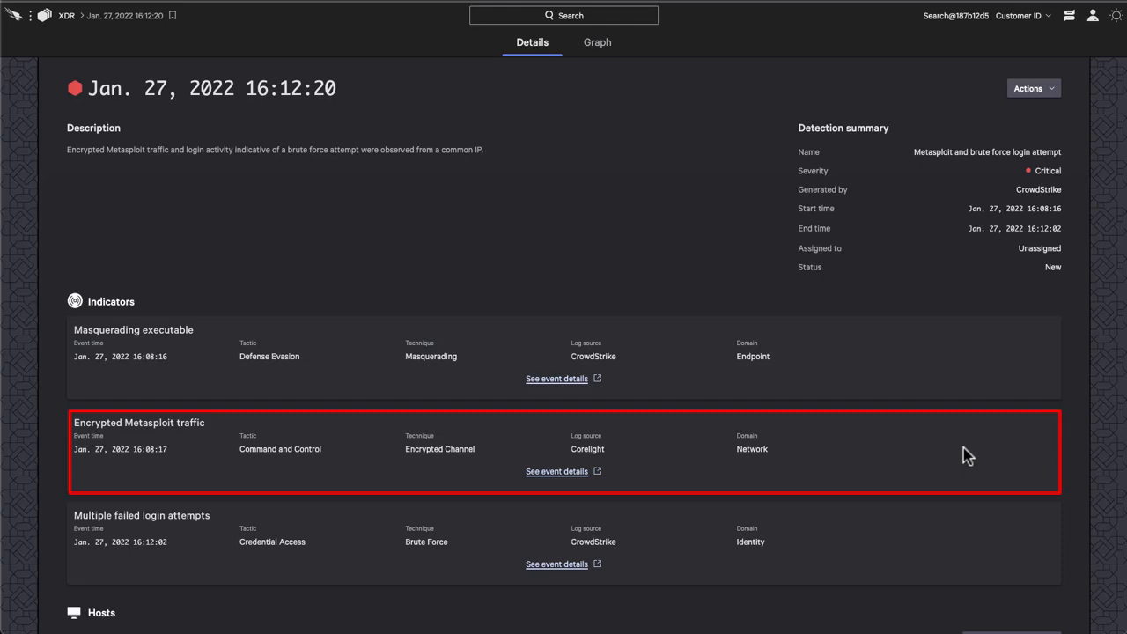
{"action": "mouse_move", "coordinate": [957, 454]}
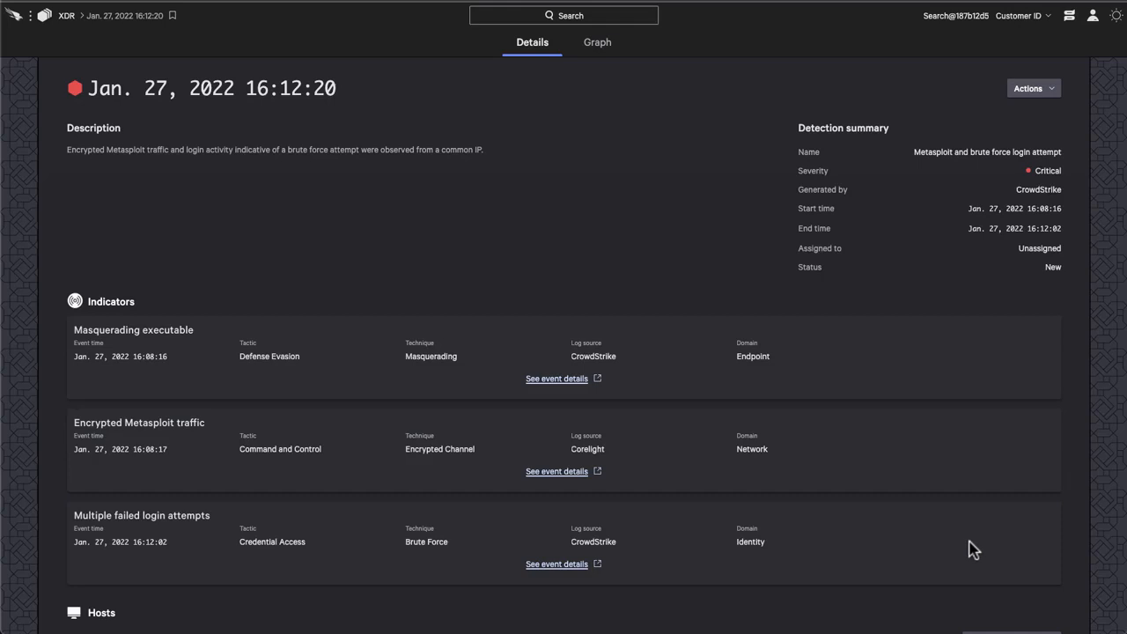
{"action": "mouse_move", "coordinate": [571, 480]}
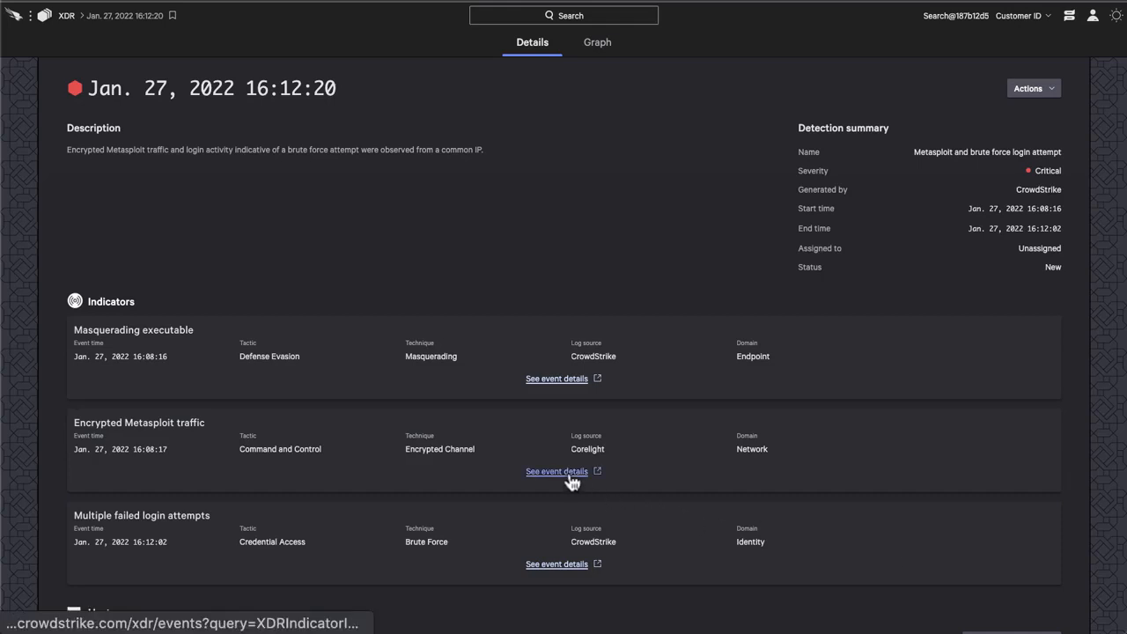
{"action": "left_click", "coordinate": [556, 471]}
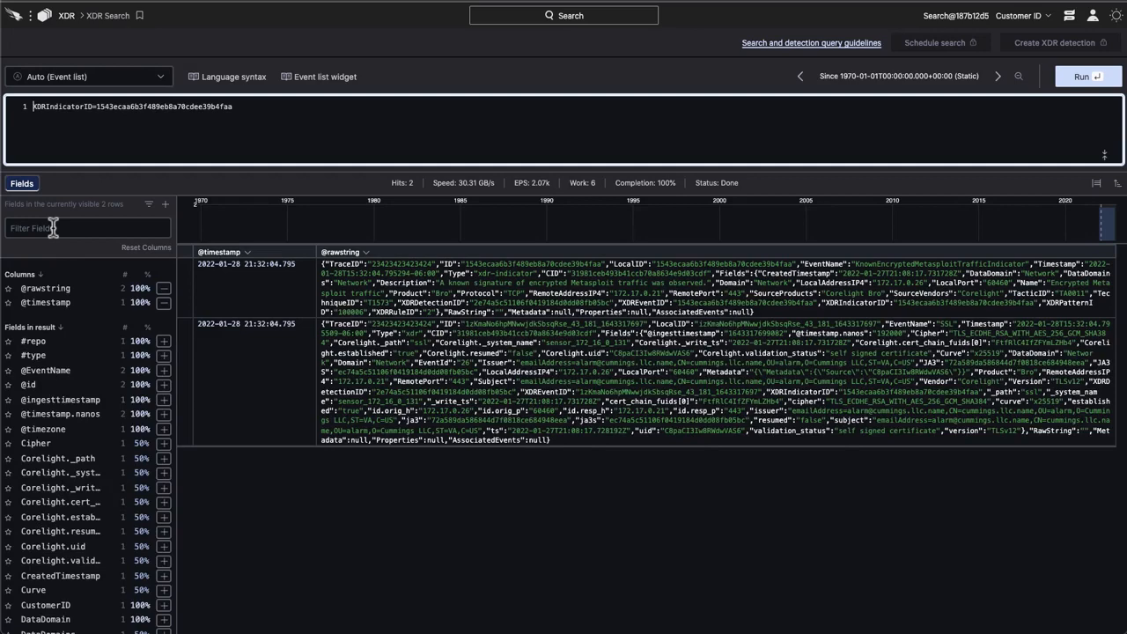
{"action": "type", "text": "remote"}
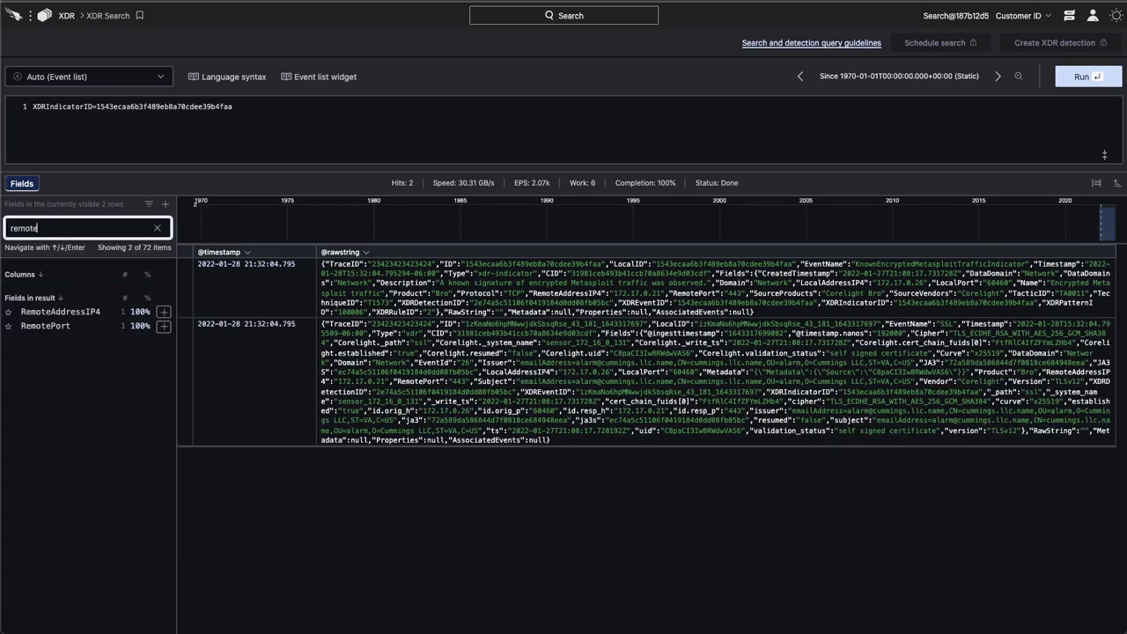
{"action": "mouse_move", "coordinate": [60, 311]}
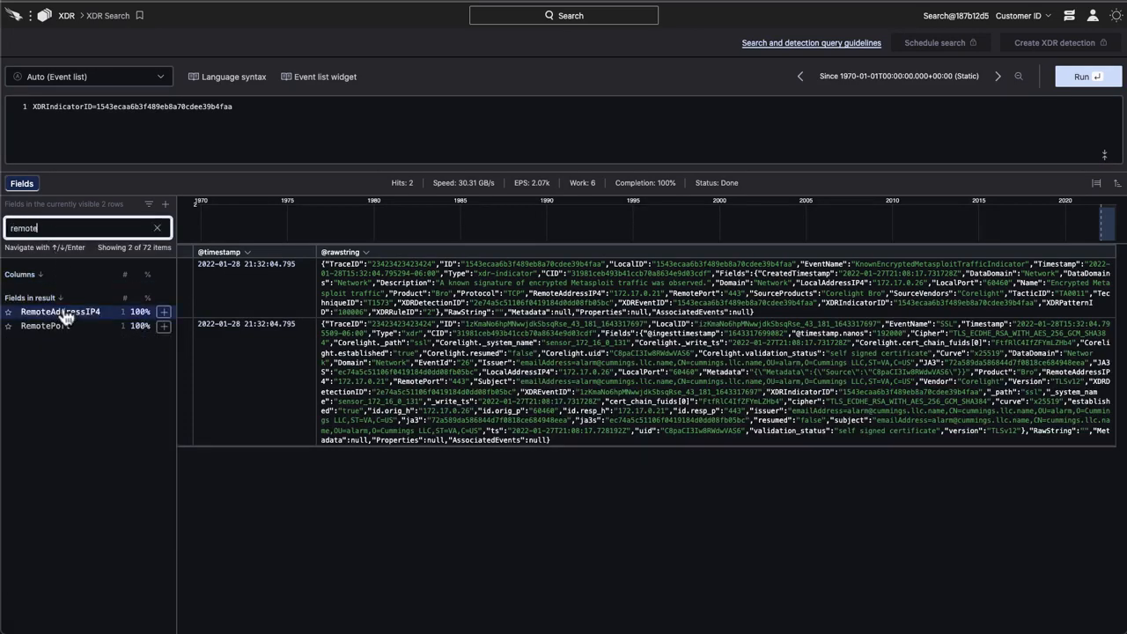
{"action": "left_click", "coordinate": [58, 311]}
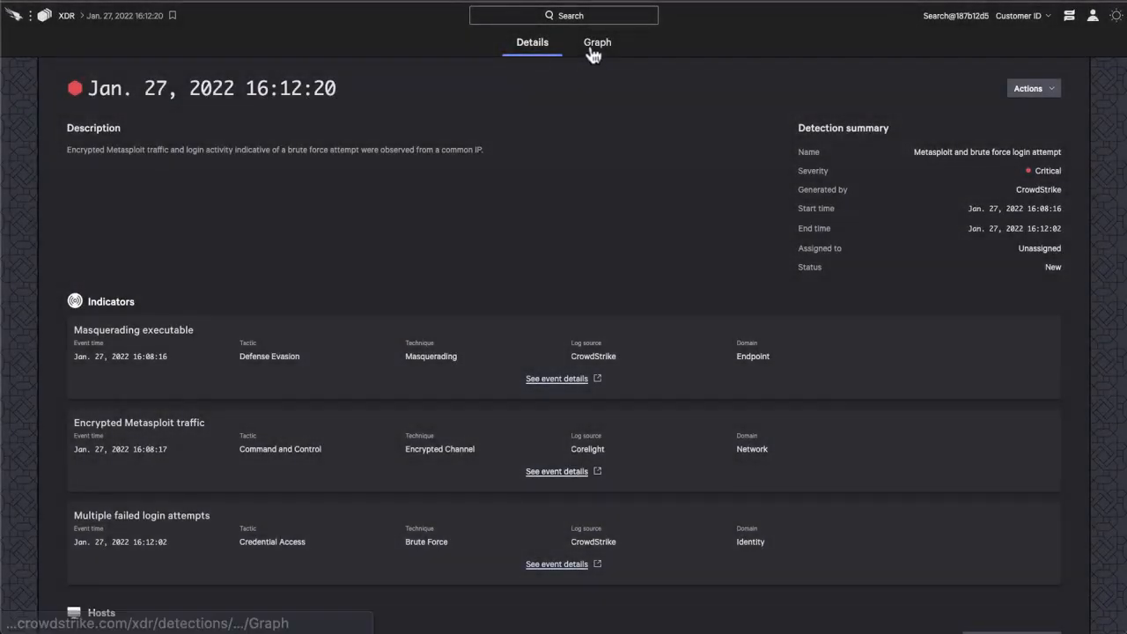
Inspect the graph's 172.17.0.21 node, TLS and failed login links, and entity legend.
{"action": "left_click", "coordinate": [597, 43]}
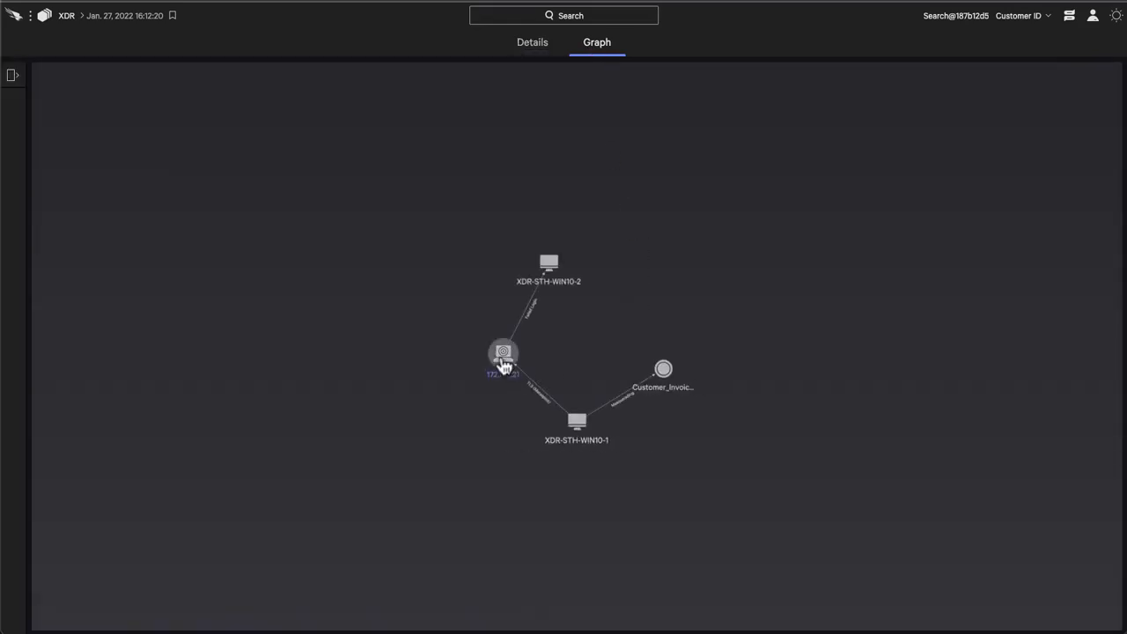
{"action": "left_click", "coordinate": [502, 352]}
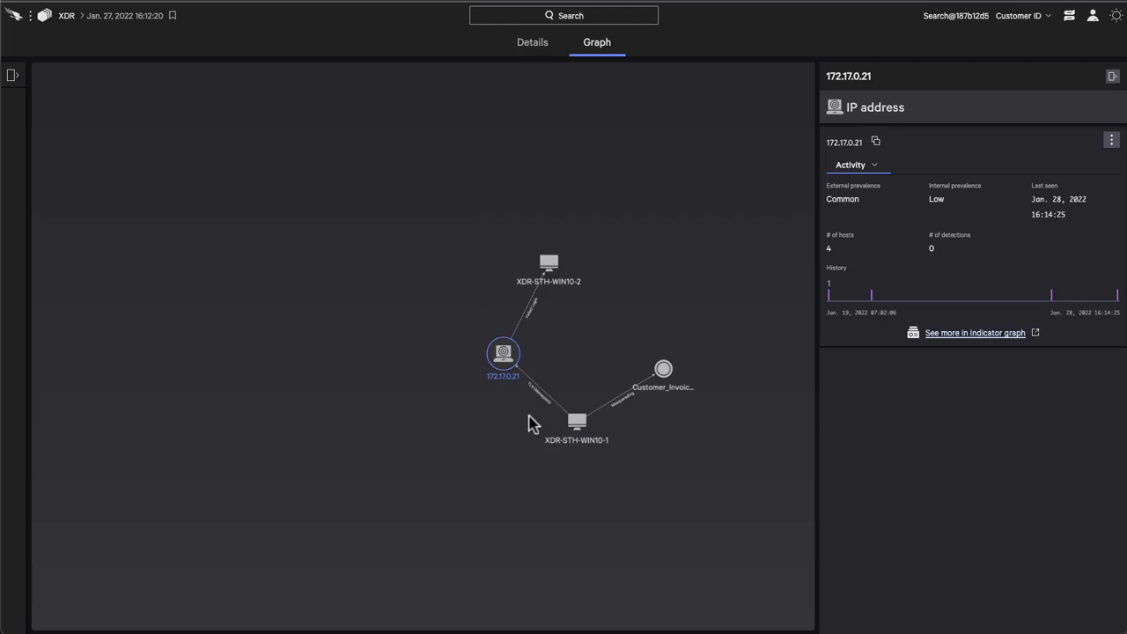
{"action": "left_click", "coordinate": [535, 396]}
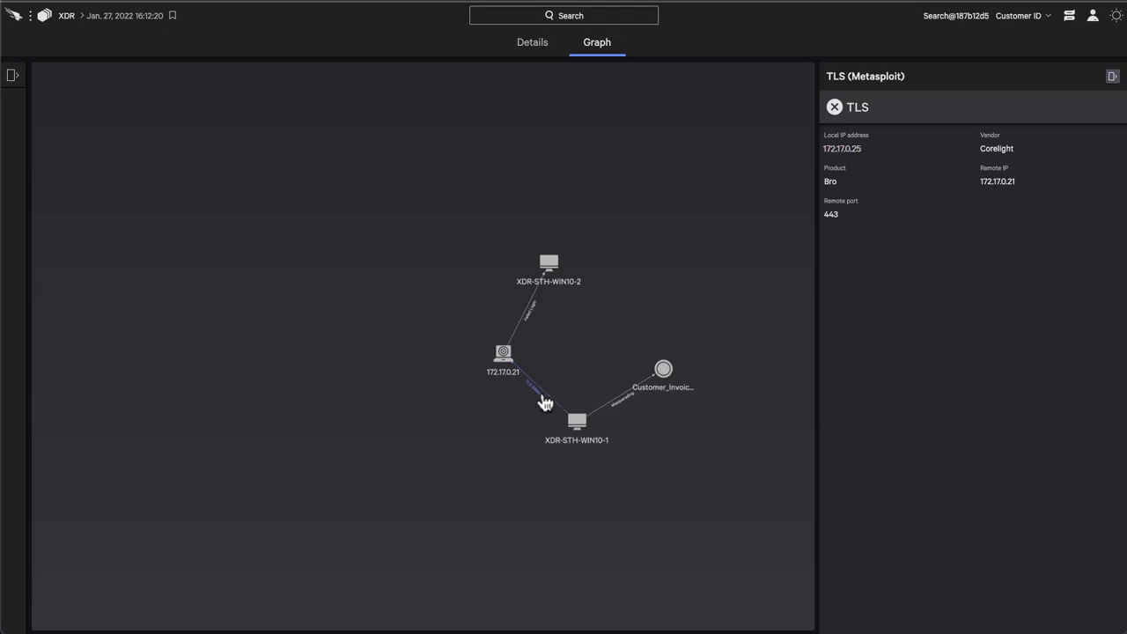
{"action": "left_click", "coordinate": [525, 322]}
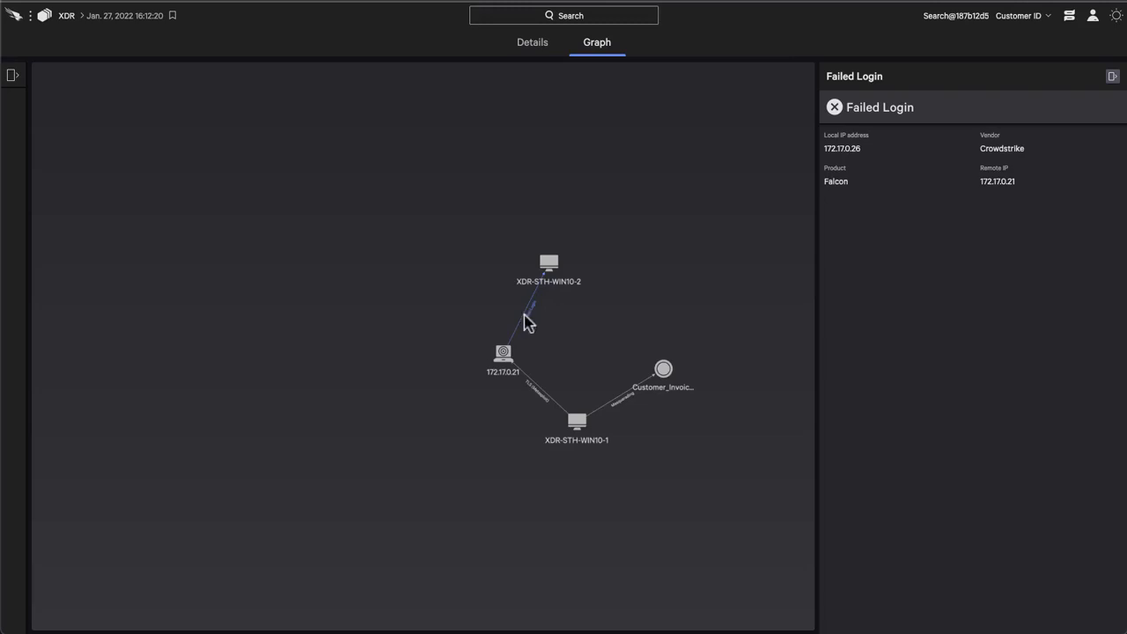
{"action": "left_click", "coordinate": [9, 74]}
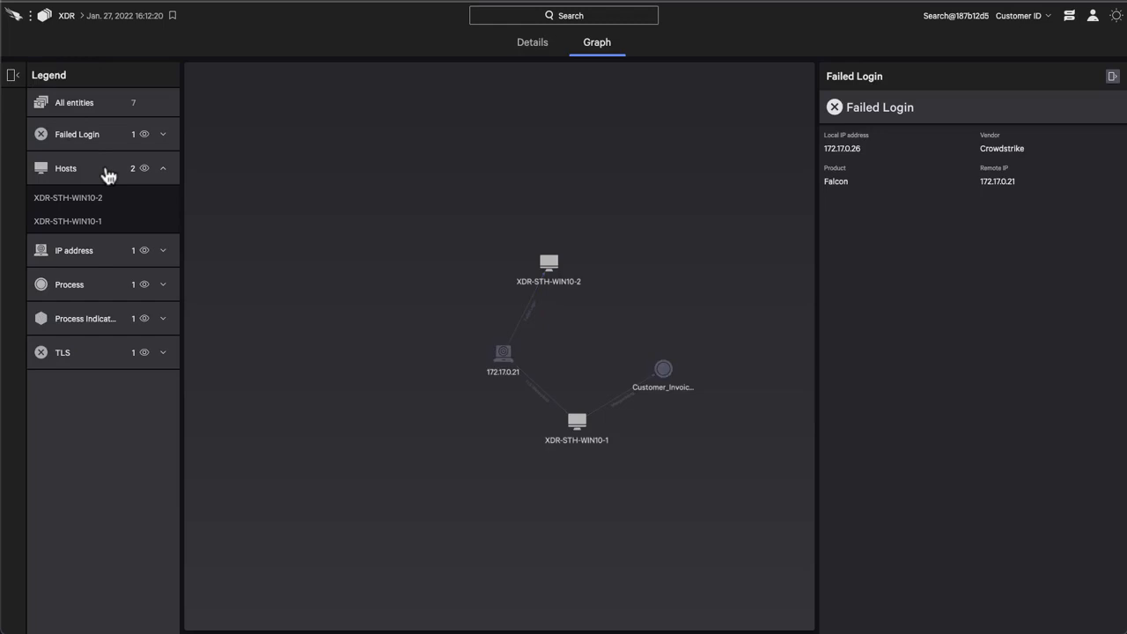
{"action": "mouse_move", "coordinate": [446, 126]}
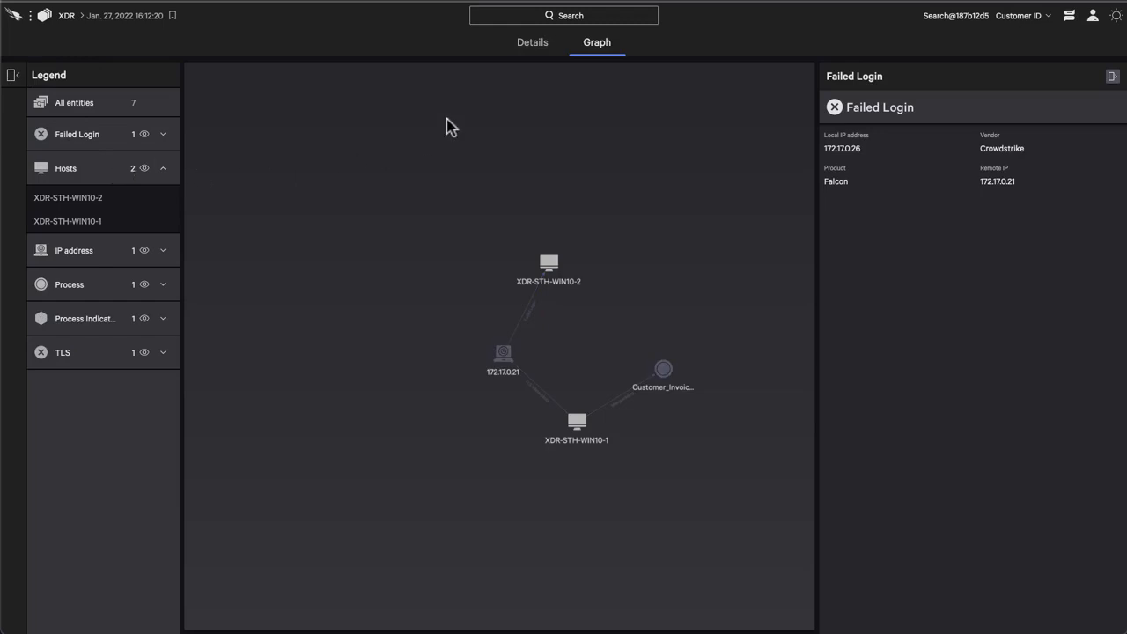
Contain host XDR-STH-WIN10-1 from the Hosts section with audit note 'Malicious connection made to host'.
{"action": "left_click", "coordinate": [531, 41]}
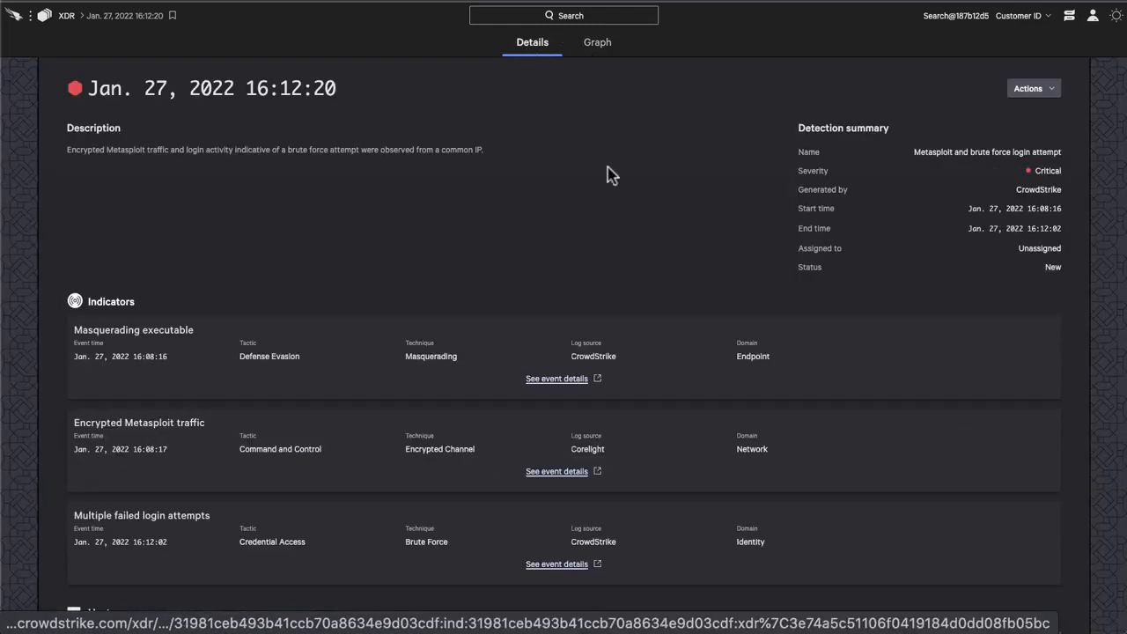
{"action": "scroll", "scroll_direction": "down", "scroll_amount": 3}
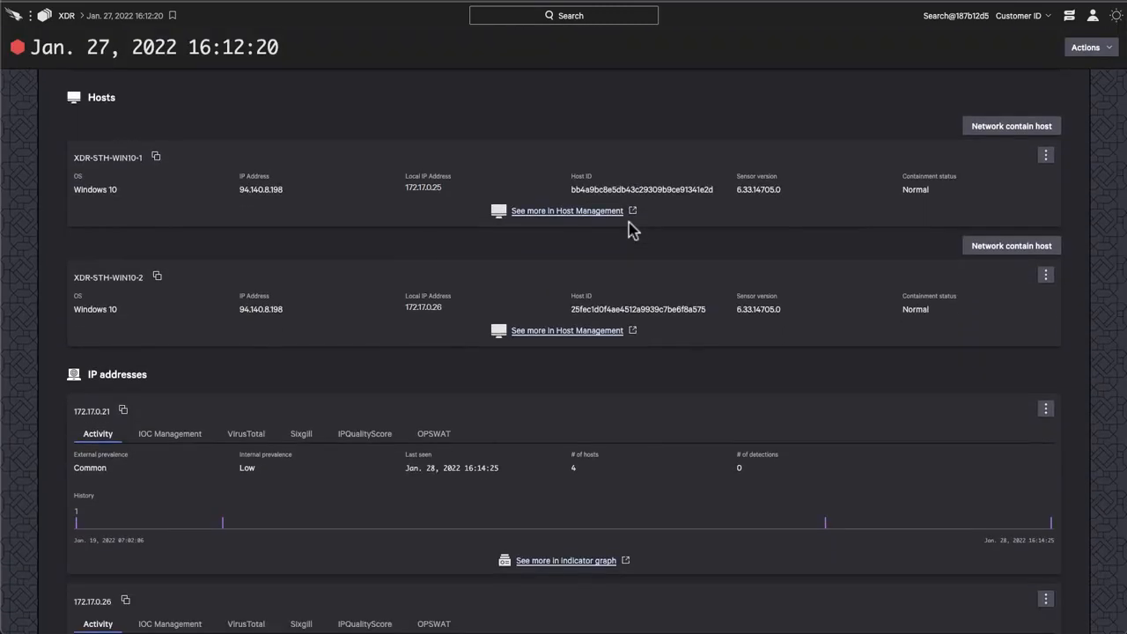
{"action": "left_click", "coordinate": [1010, 124]}
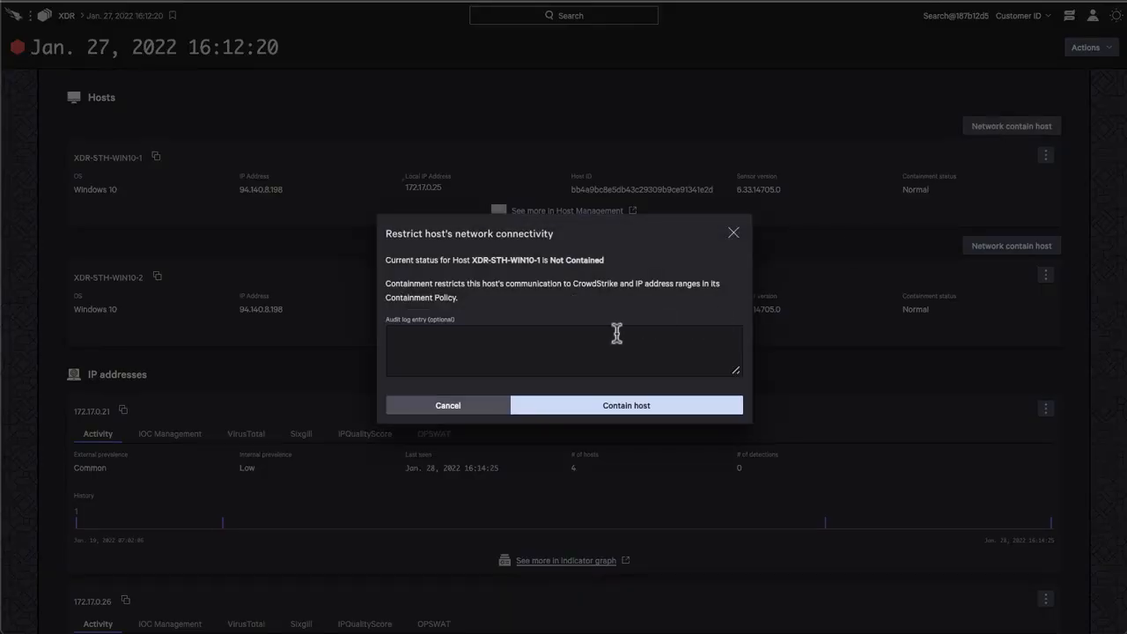
{"action": "type", "text": "Malicious connection made to host"}
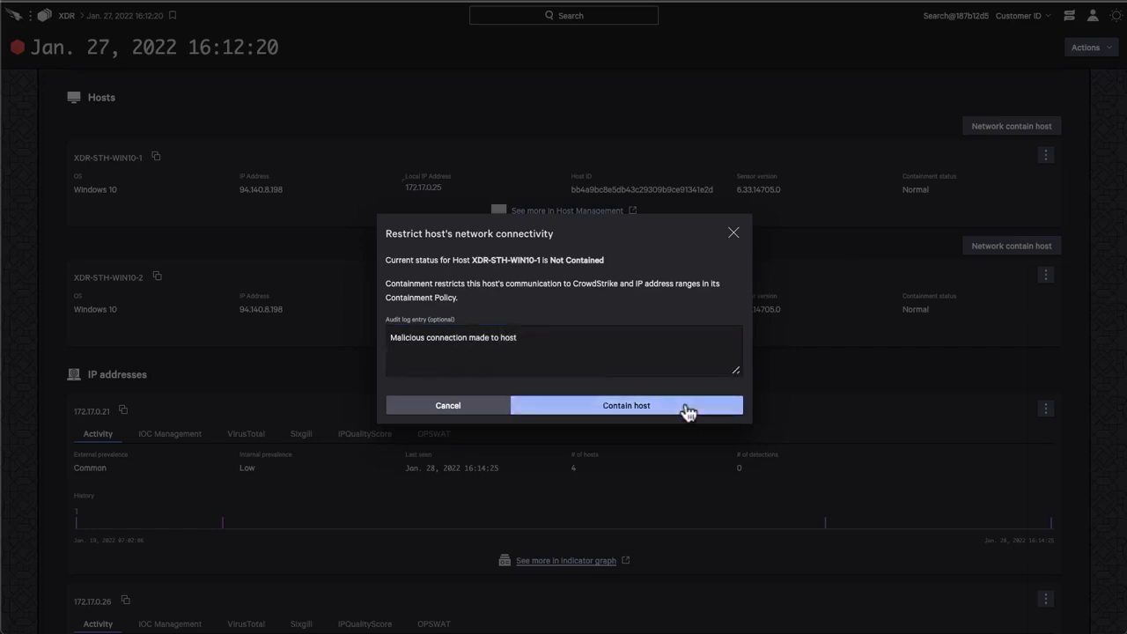
{"action": "left_click", "coordinate": [626, 405]}
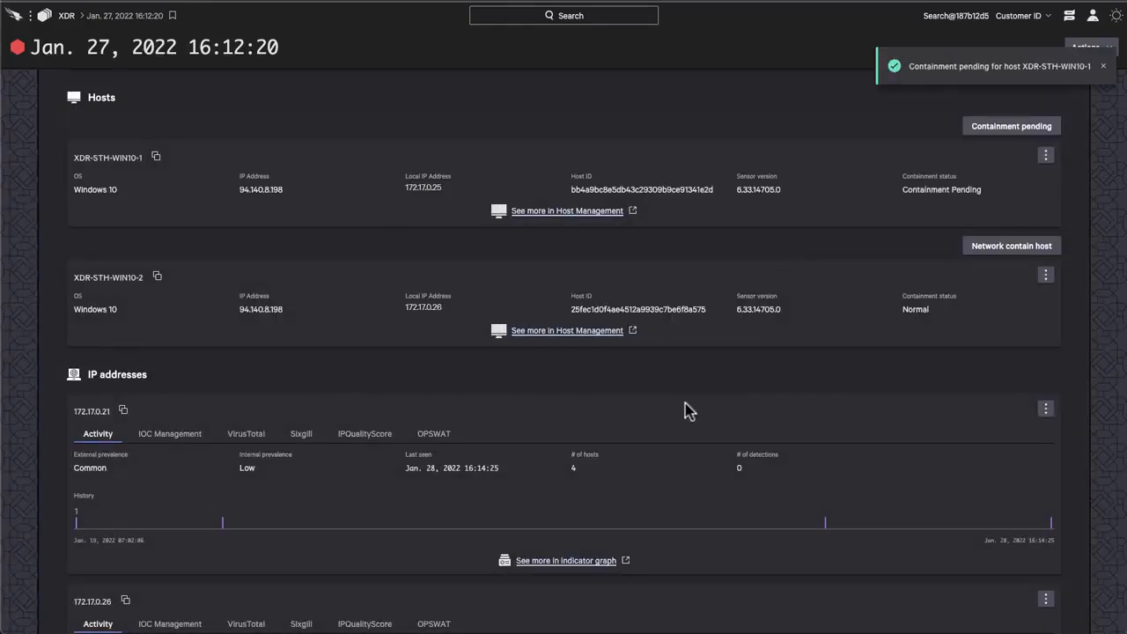
{"action": "left_click", "coordinate": [15, 16]}
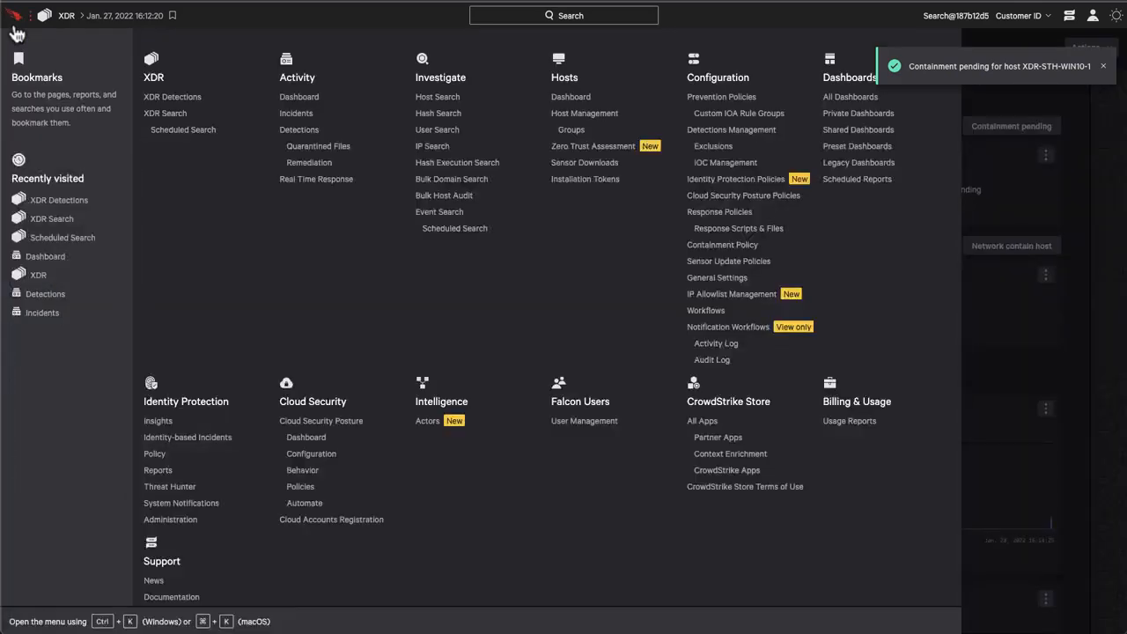
Schedule the XDR Search query as report 'Suspicious login attempt' with a description.
{"action": "left_click", "coordinate": [164, 113]}
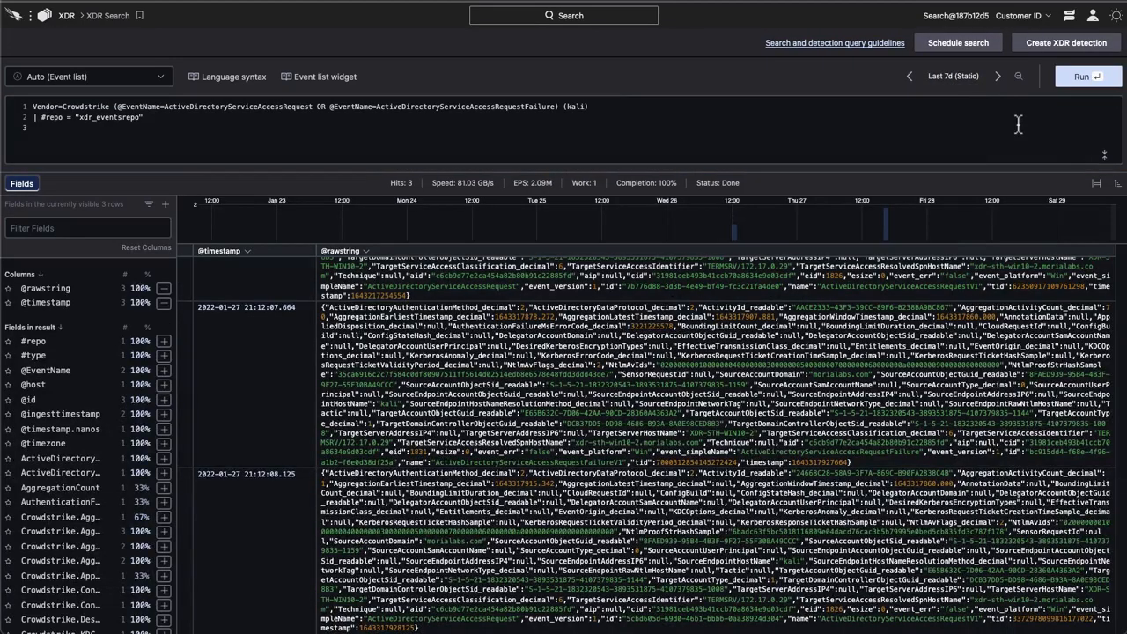
{"action": "left_click", "coordinate": [953, 41]}
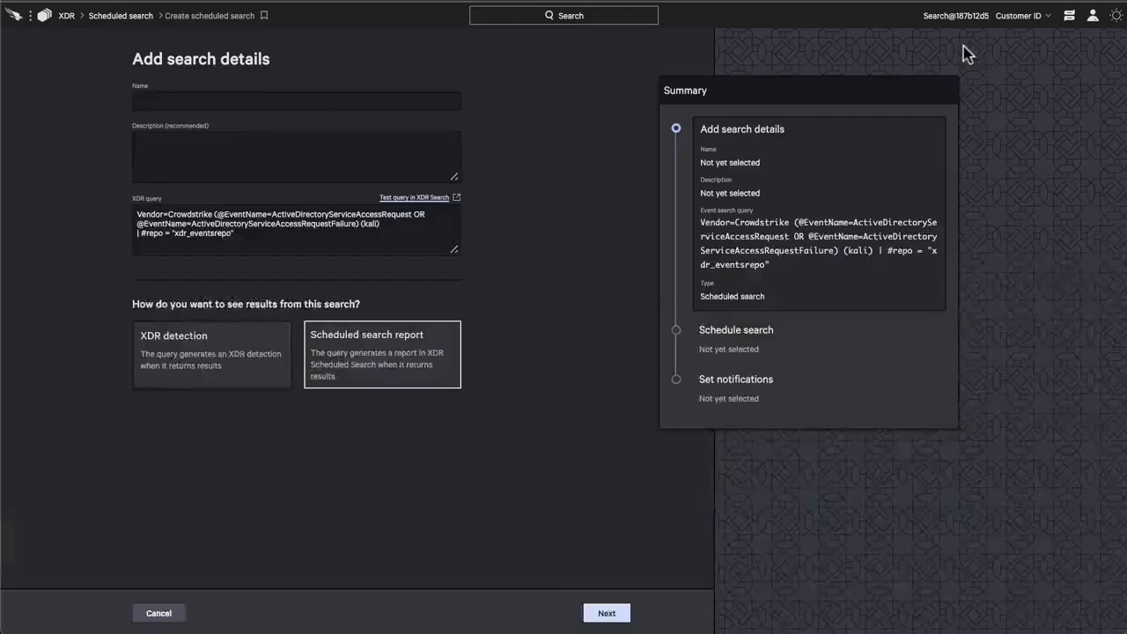
{"action": "type", "text": "Suspicious login attempt"}
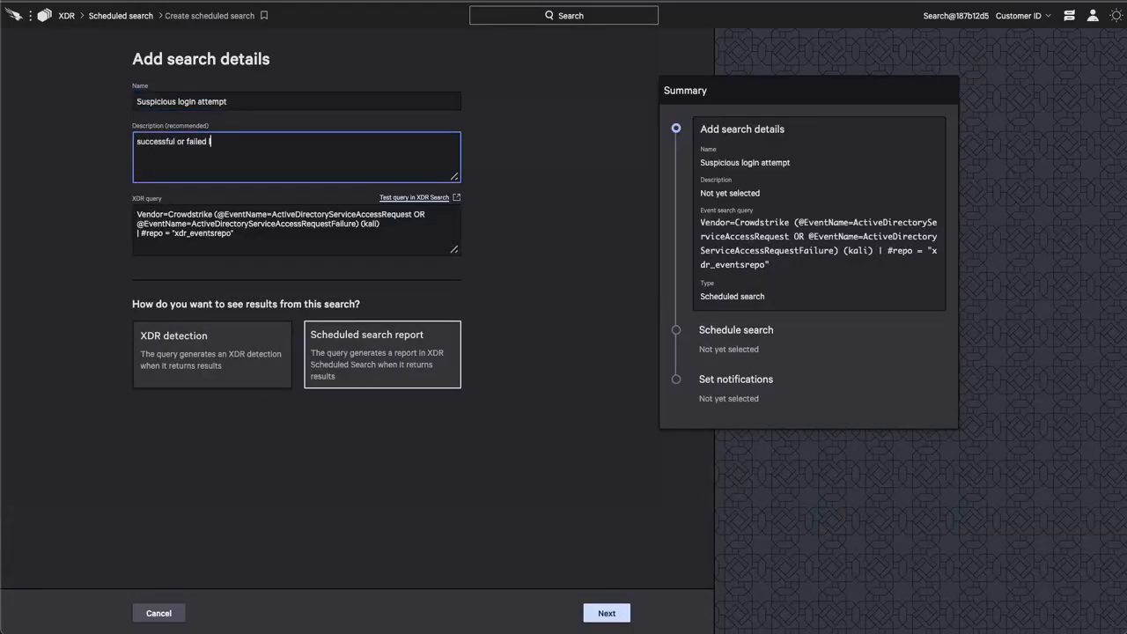
{"action": "left_click", "coordinate": [211, 354]}
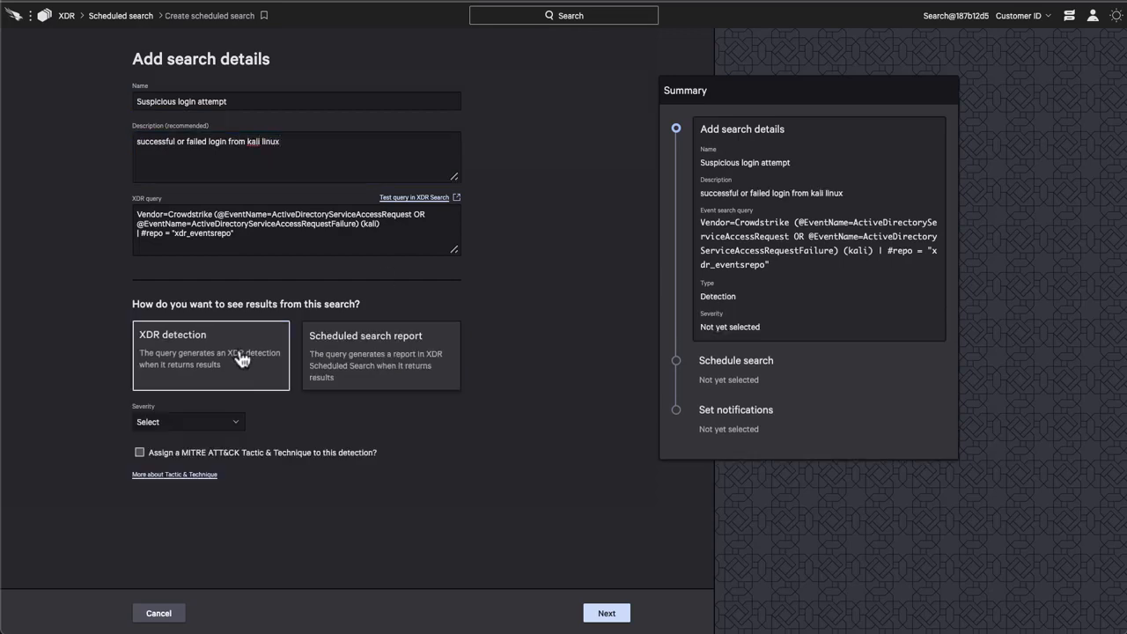
{"action": "left_click", "coordinate": [188, 422]}
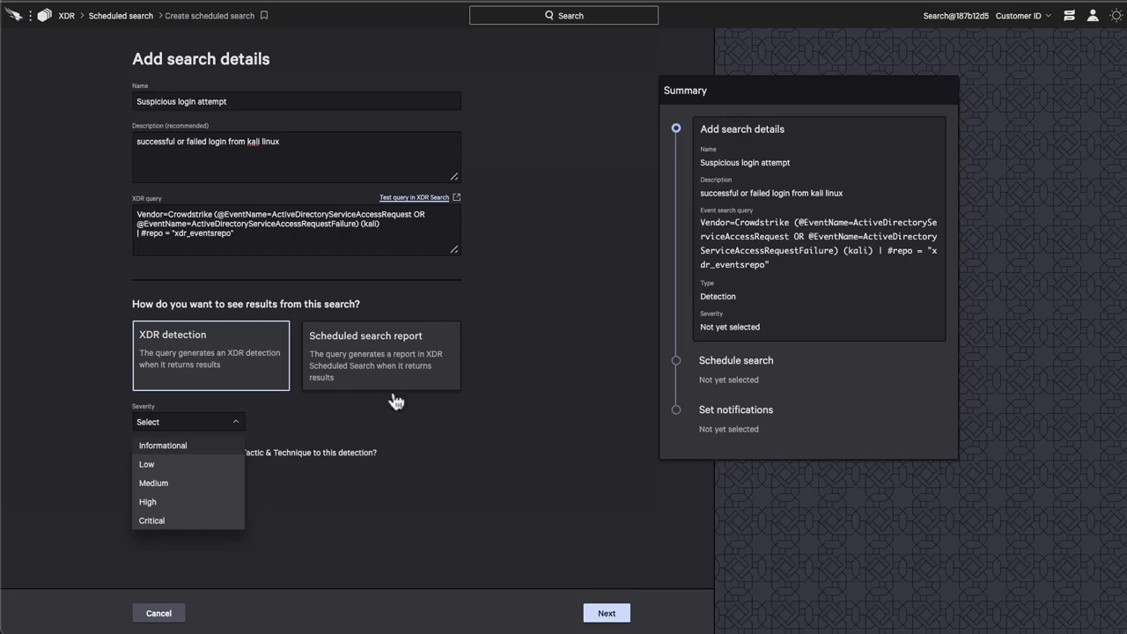
{"action": "left_click", "coordinate": [380, 354]}
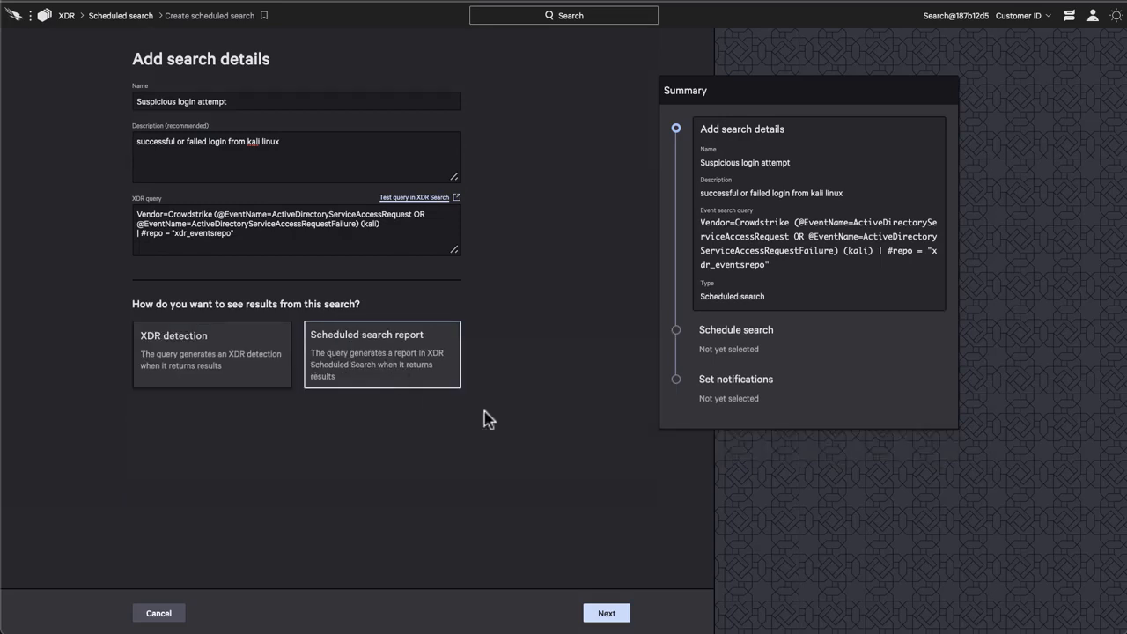
{"action": "left_click", "coordinate": [608, 612]}
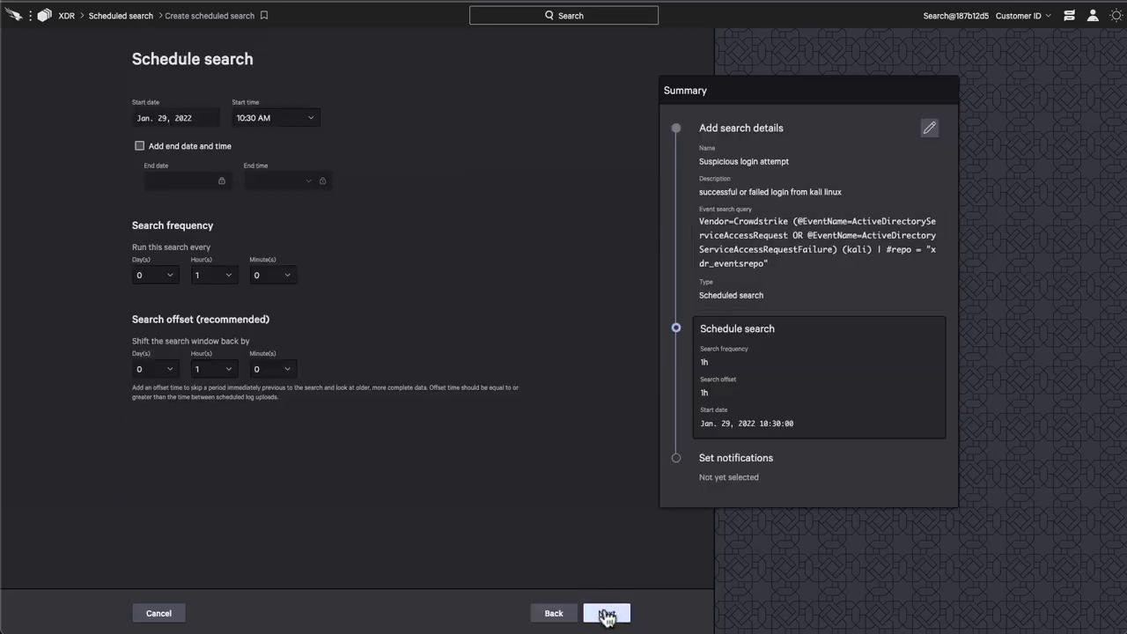
Add a Feb. 8, 2022 end date to the hourly schedule.
{"action": "left_click", "coordinate": [139, 146]}
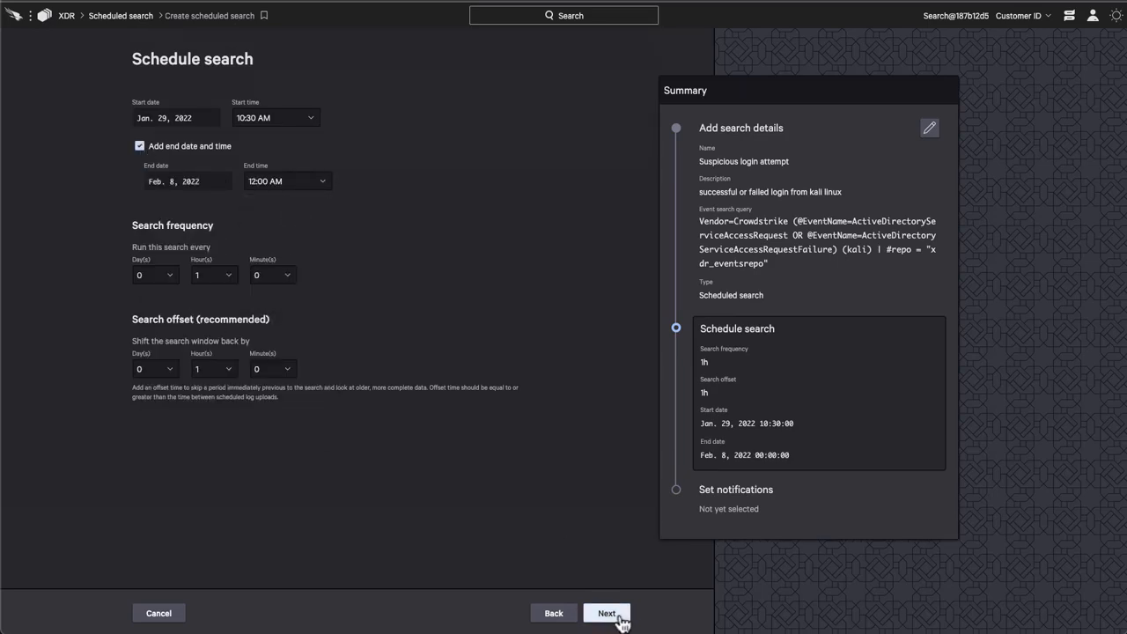
{"action": "left_click", "coordinate": [612, 612]}
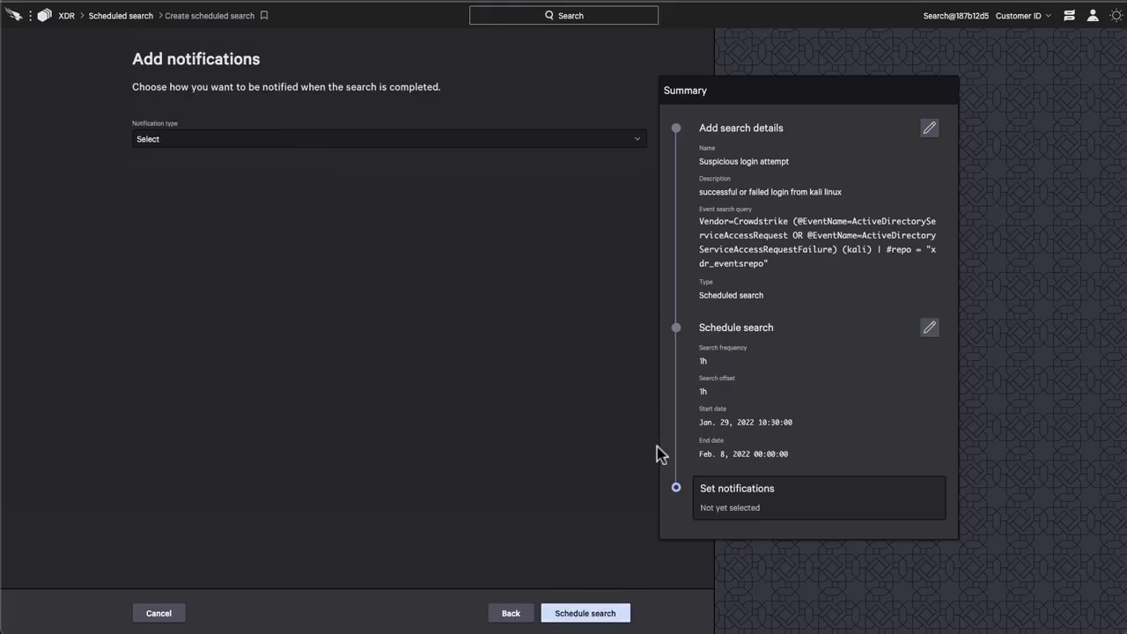
{"action": "left_click", "coordinate": [388, 138]}
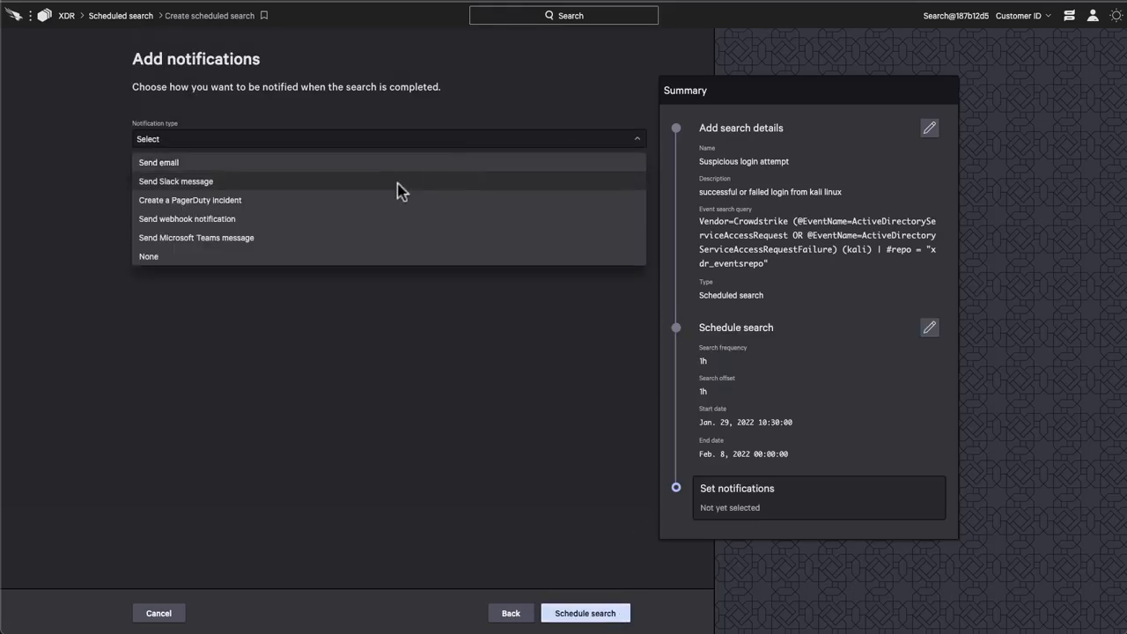
{"action": "mouse_move", "coordinate": [396, 177]}
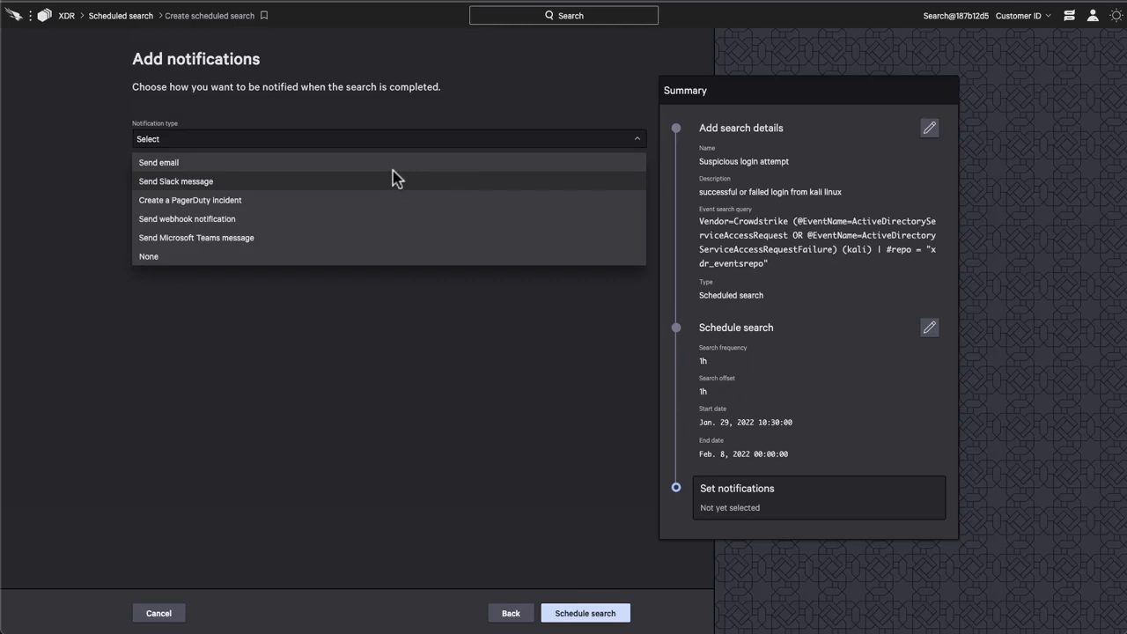
{"action": "left_click", "coordinate": [158, 162]}
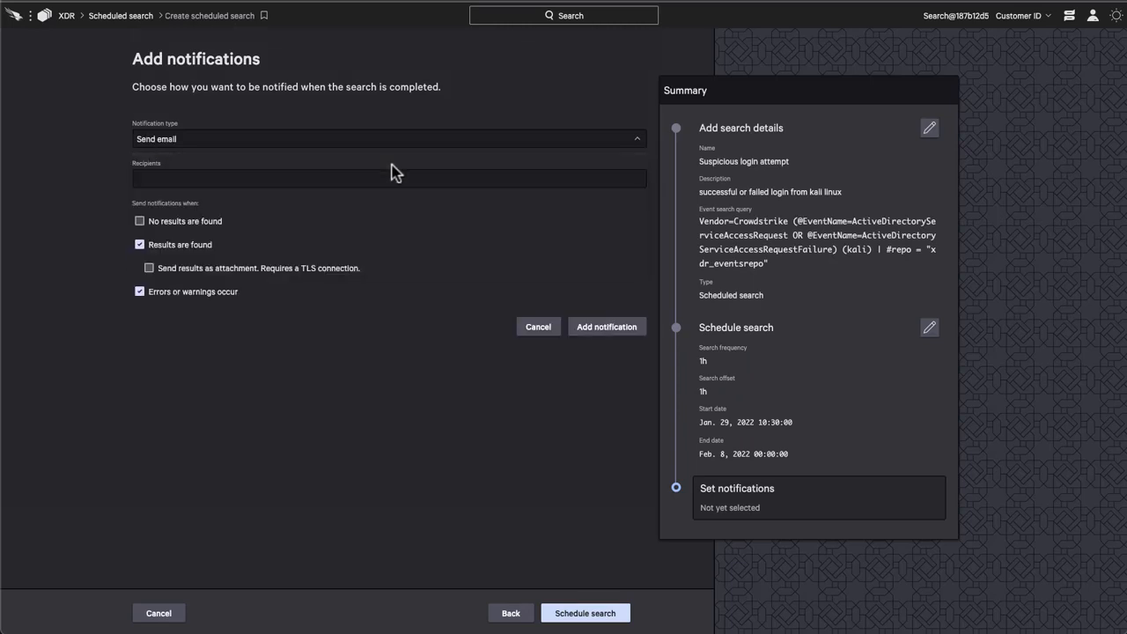
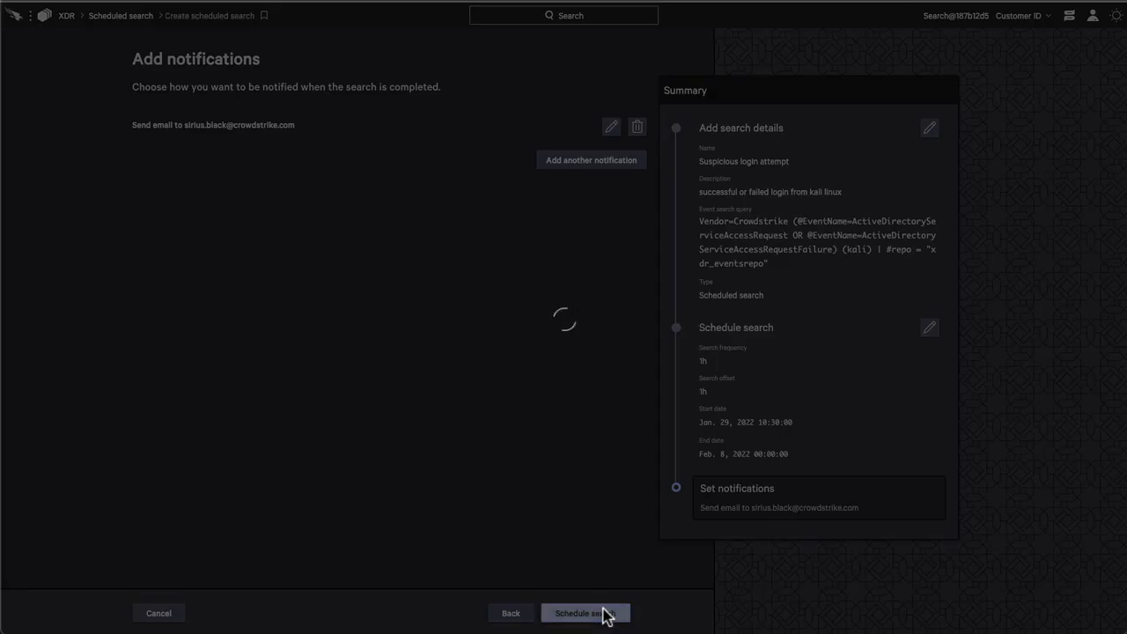
{"action": "left_click", "coordinate": [588, 613]}
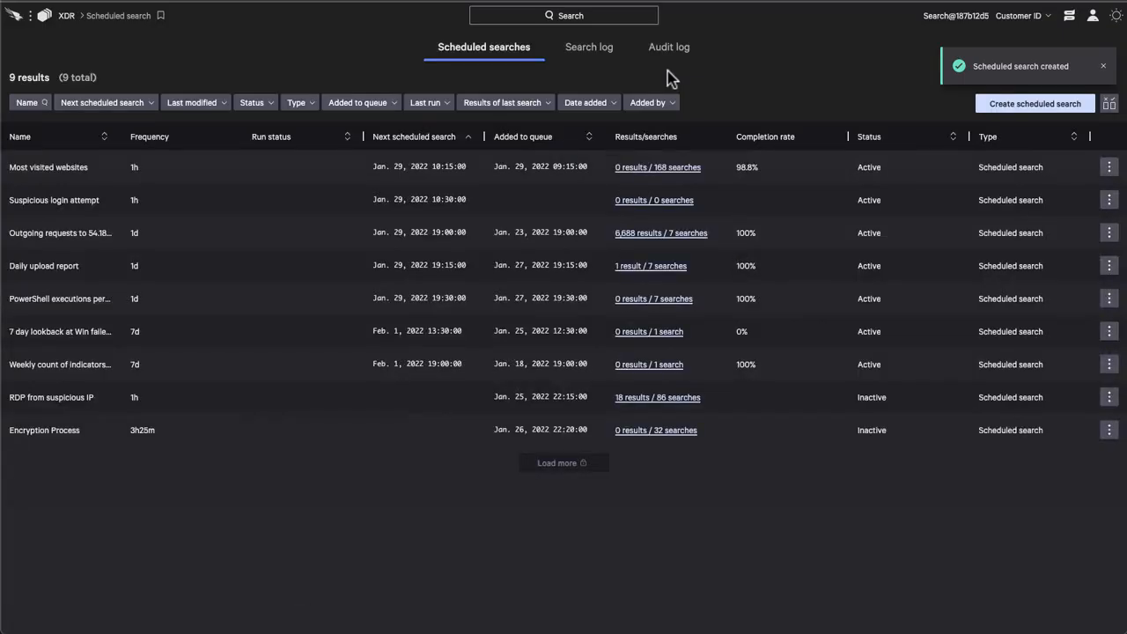